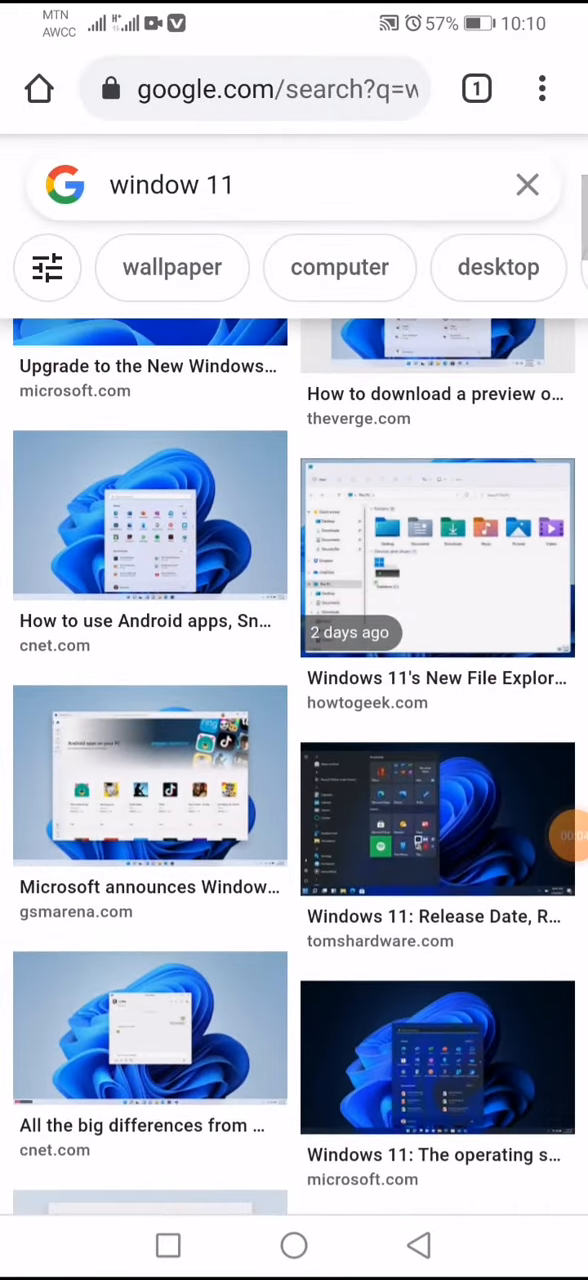
# Scroll through the search results and follow the link leading to the Windows 11 MediaFire page.
pyautogui.scroll(-3)
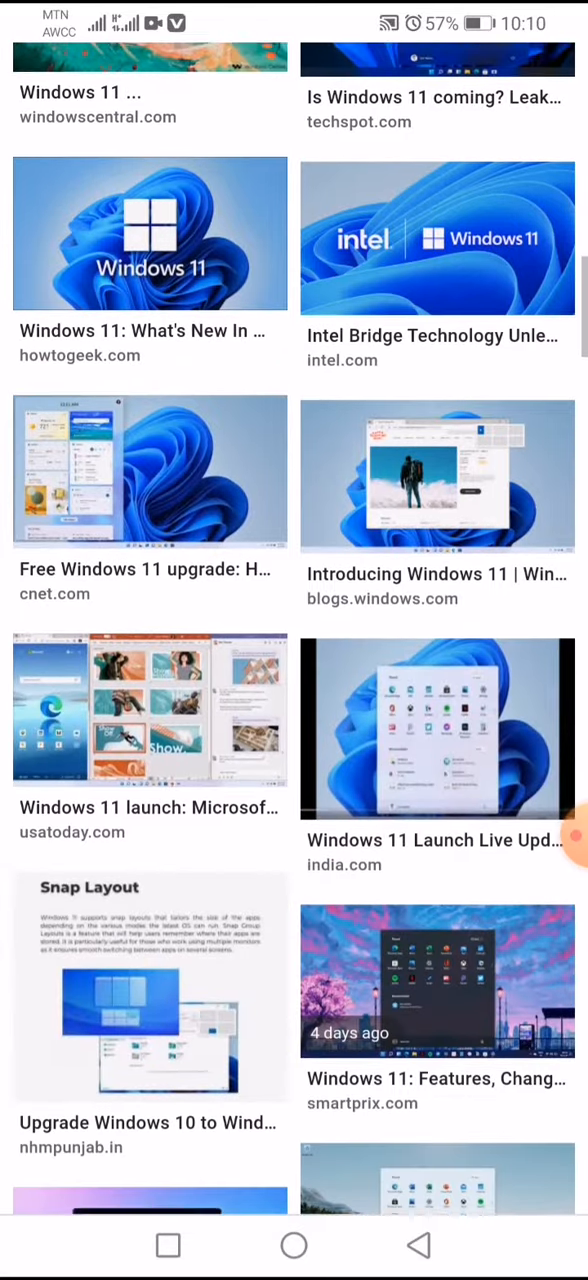
pyautogui.scroll(-3)
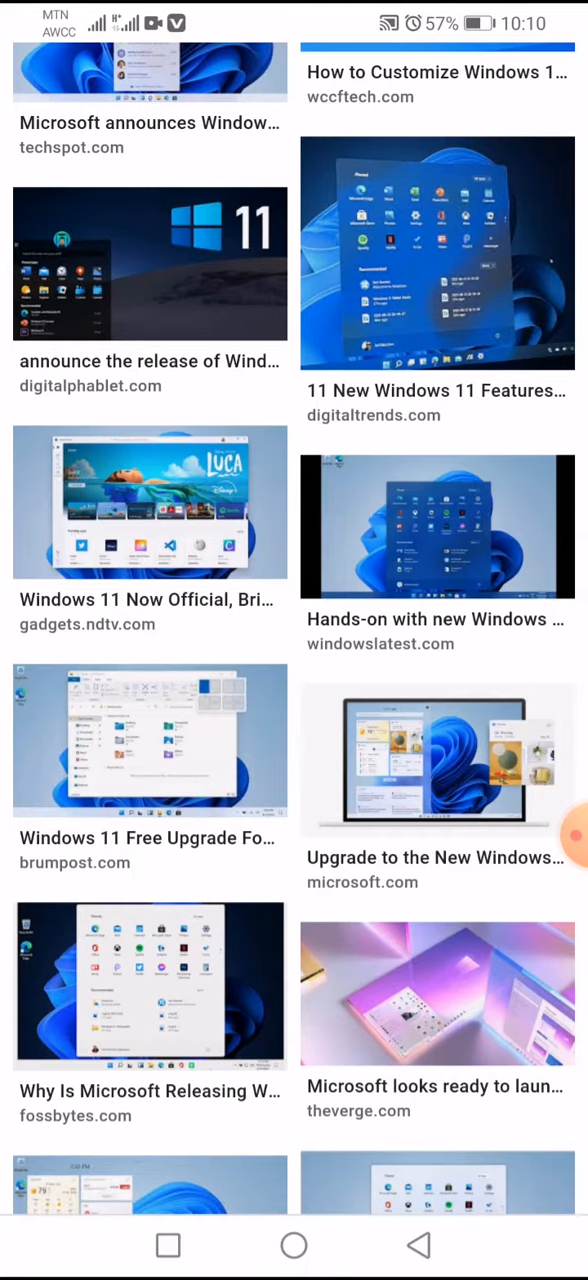
pyautogui.scroll(-3)
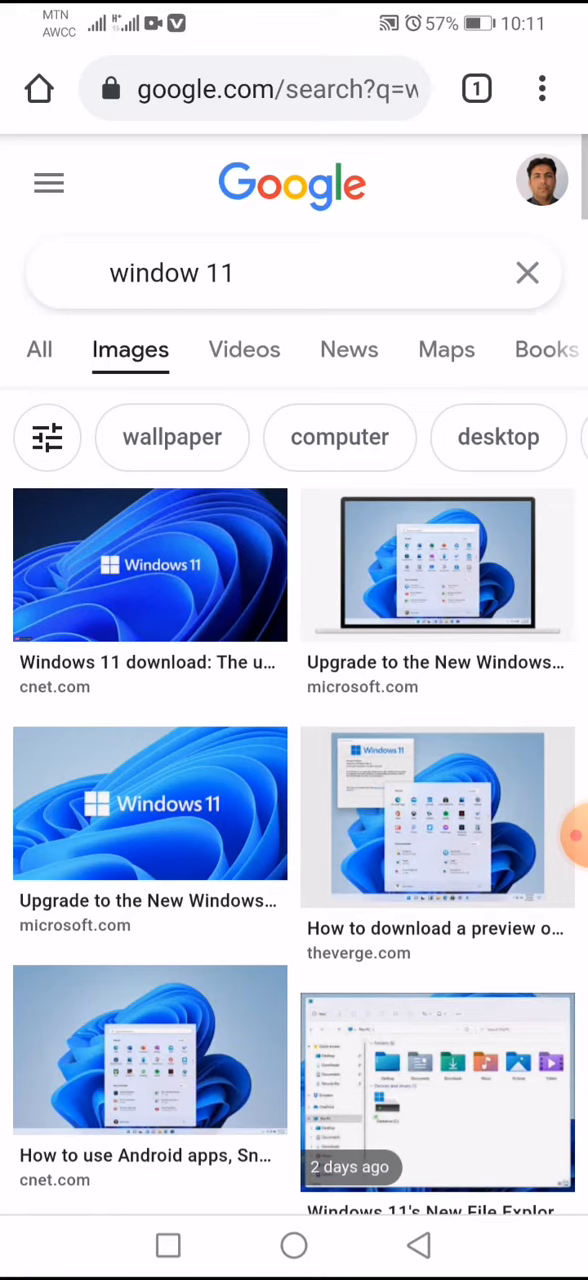
pyautogui.click(255, 88)
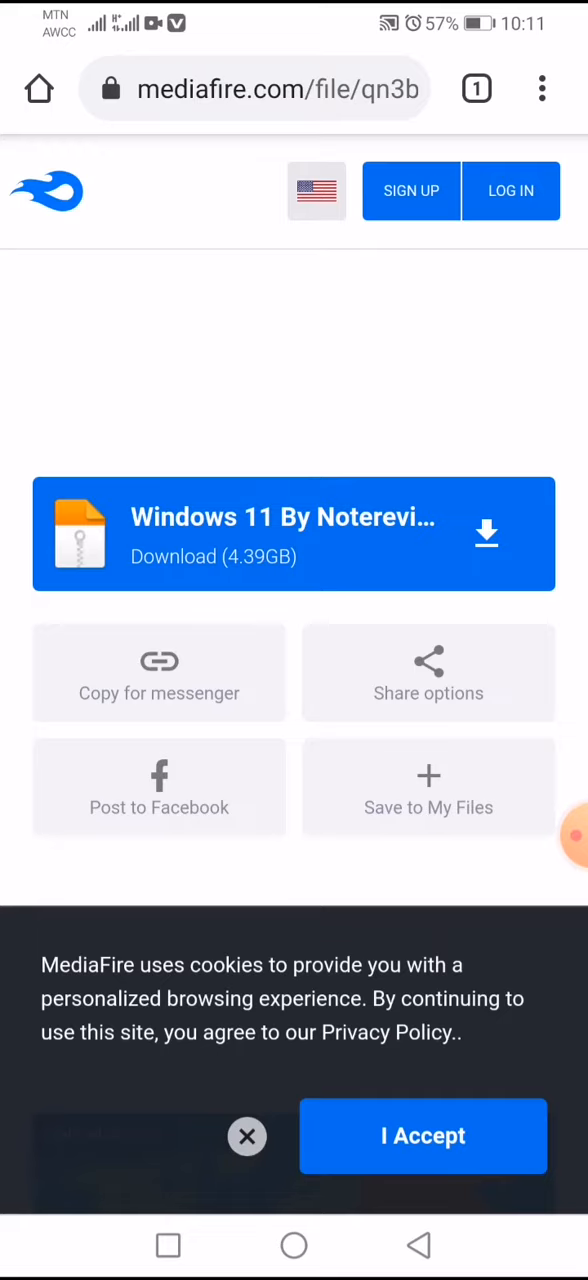
# Start the 4.39GB Windows 11 download and dismiss the cookie notice.
pyautogui.click(477, 88)
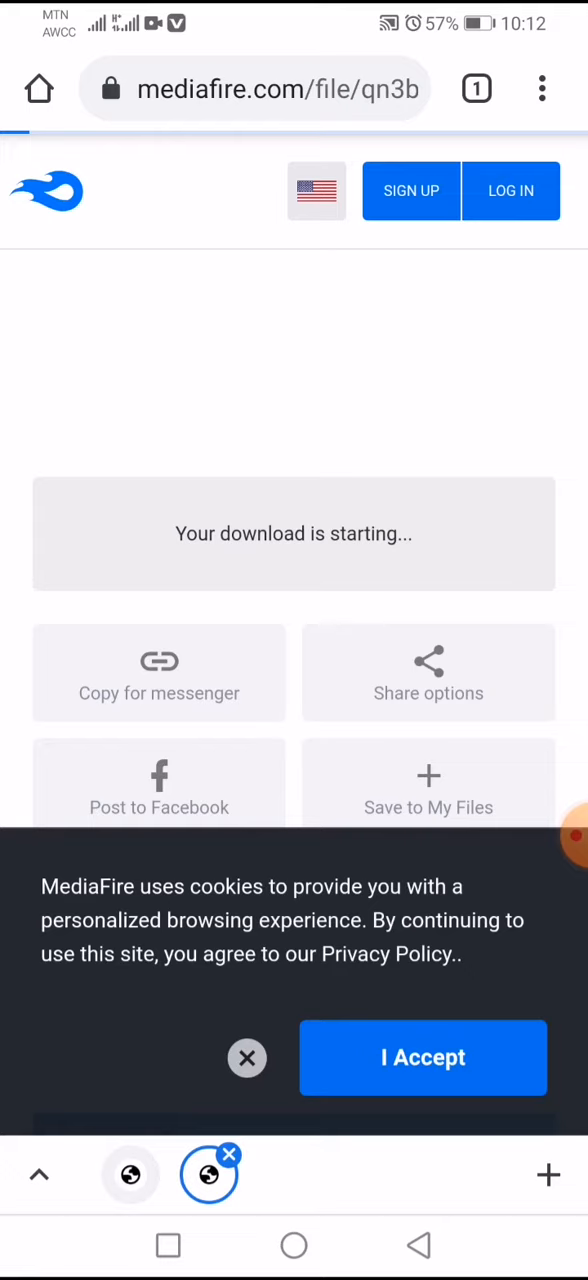
pyautogui.click(422, 1057)
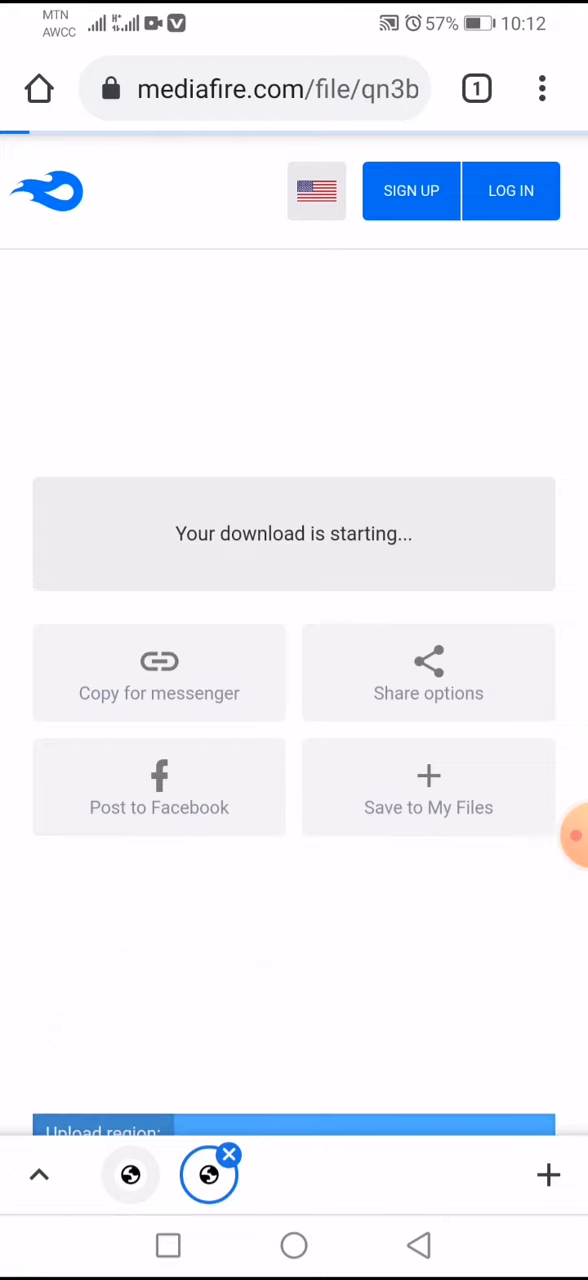